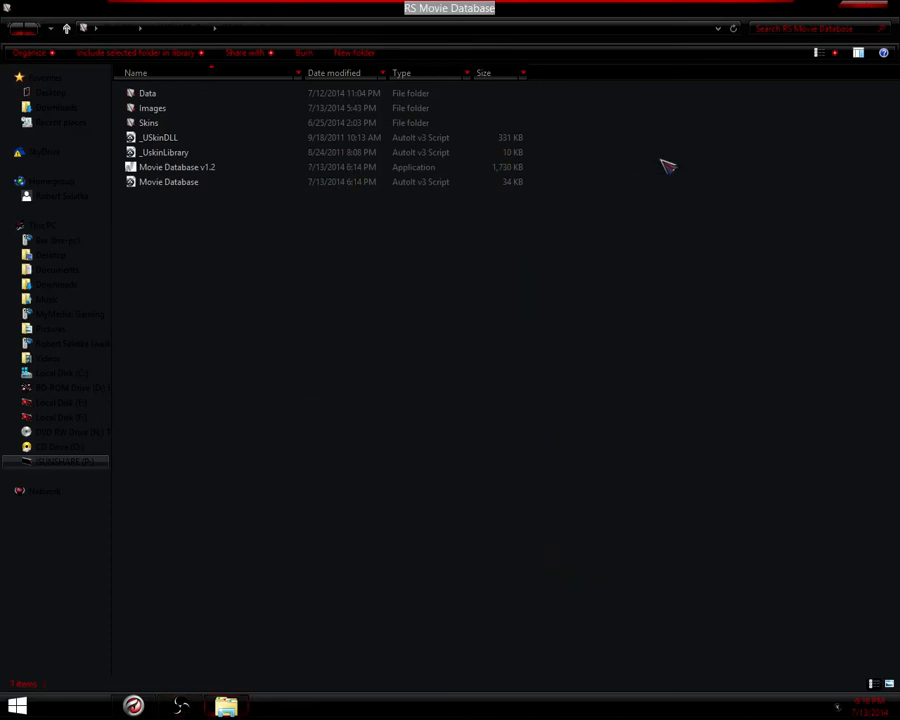
- Launch the Movie Database v1.2 application from the RS Movie Database folder
{"action": "left_click", "coordinate": [144, 92]}
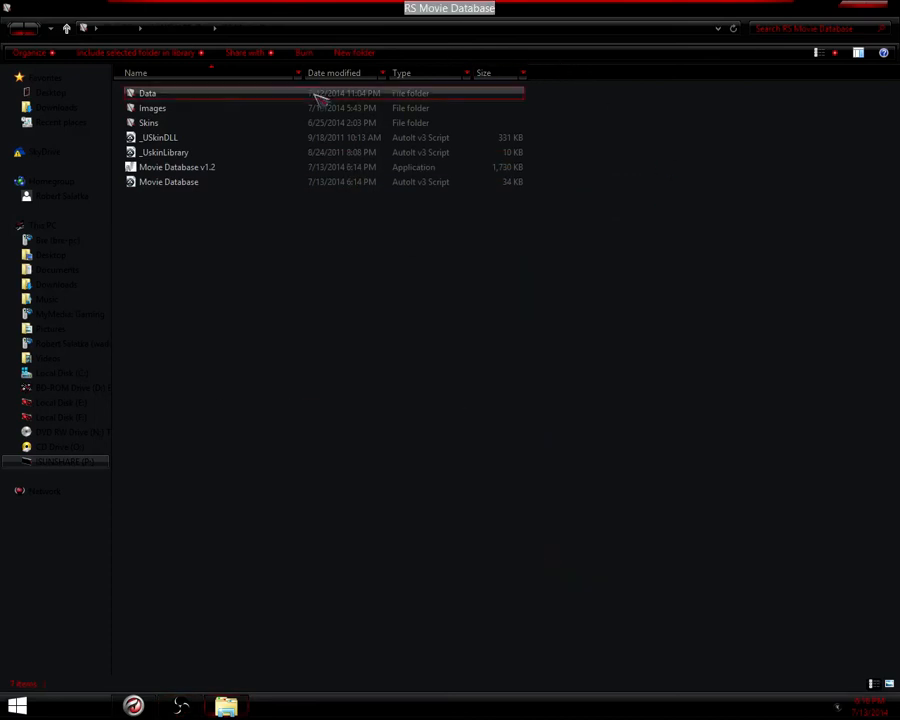
{"action": "mouse_move", "coordinate": [224, 164]}
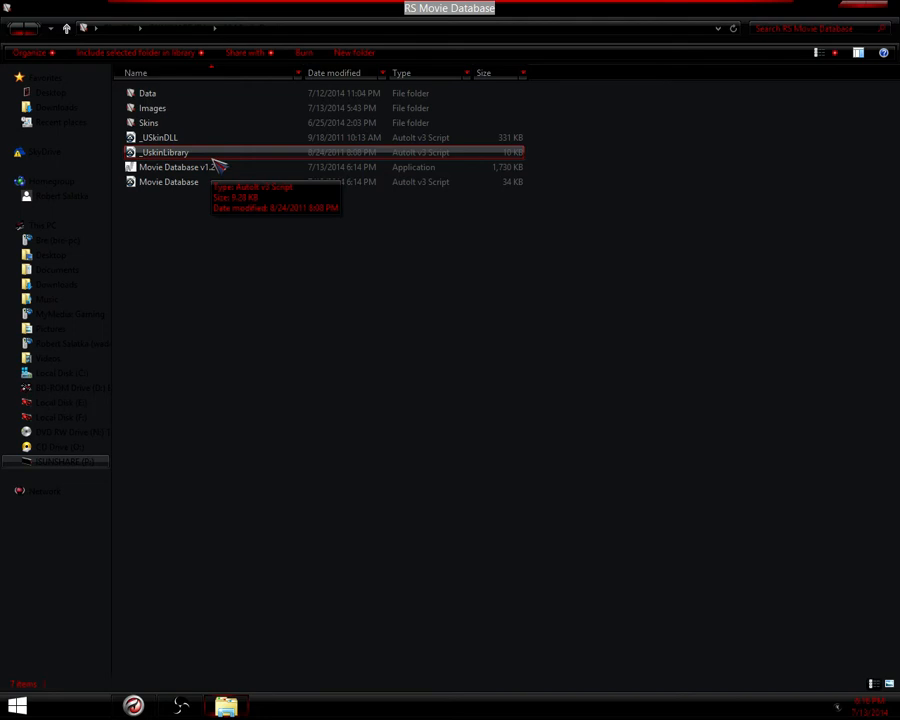
{"action": "double_click", "coordinate": [168, 168]}
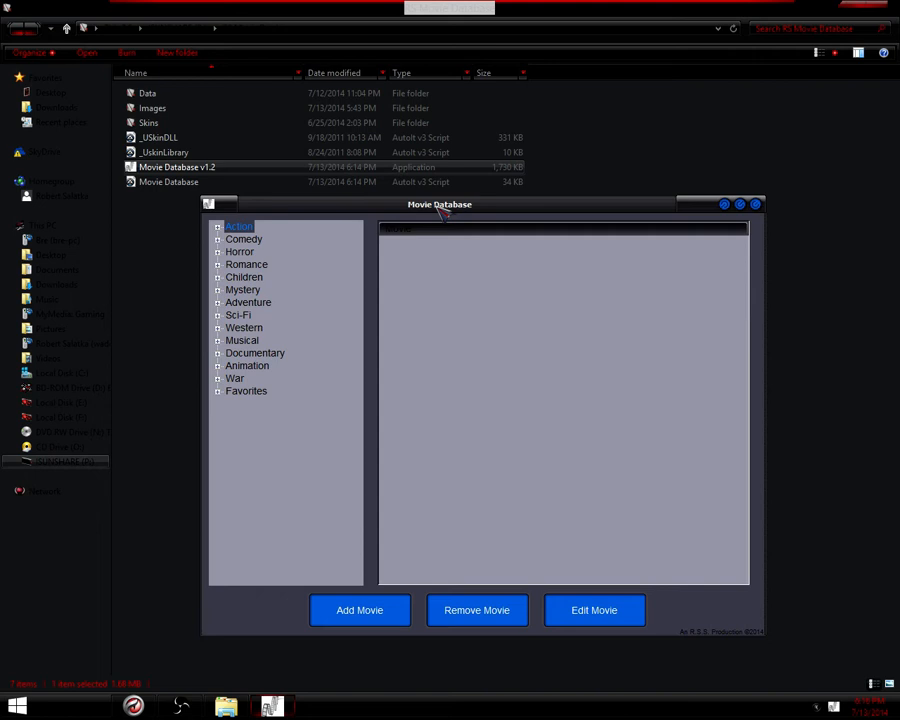
{"action": "mouse_move", "coordinate": [540, 12]}
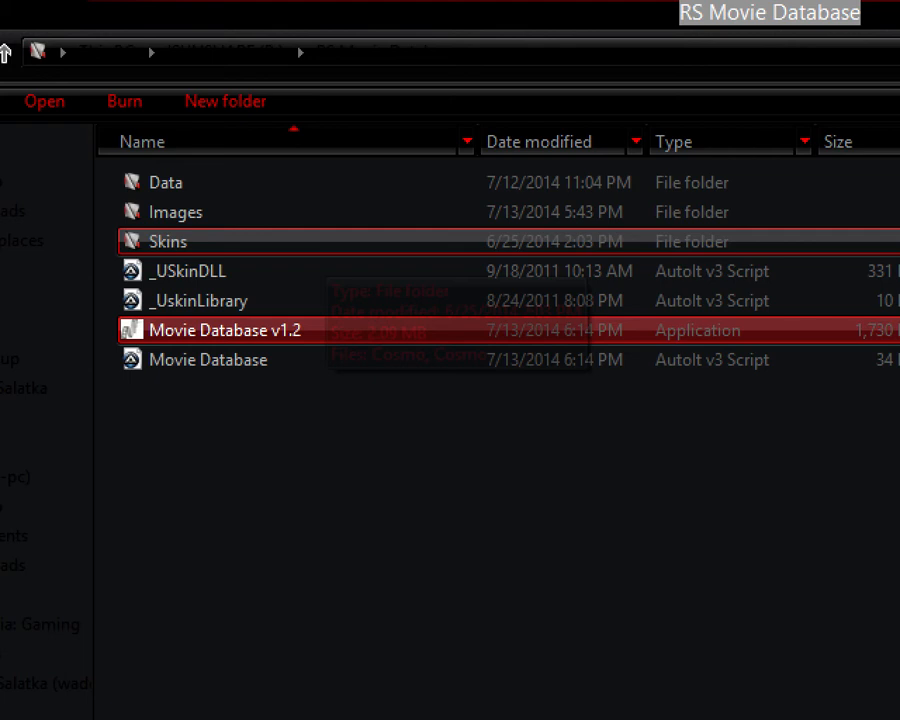
- Expand the Action genre to reveal its Owned, Want and Loaned Out sub-lists
{"action": "double_click", "coordinate": [224, 330]}
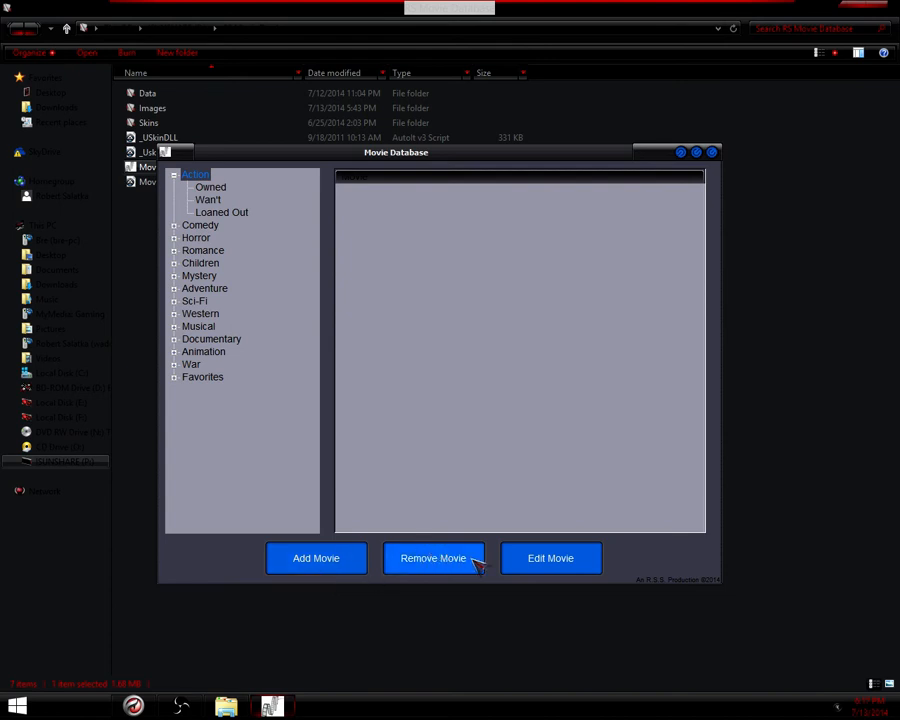
{"action": "mouse_move", "coordinate": [318, 596]}
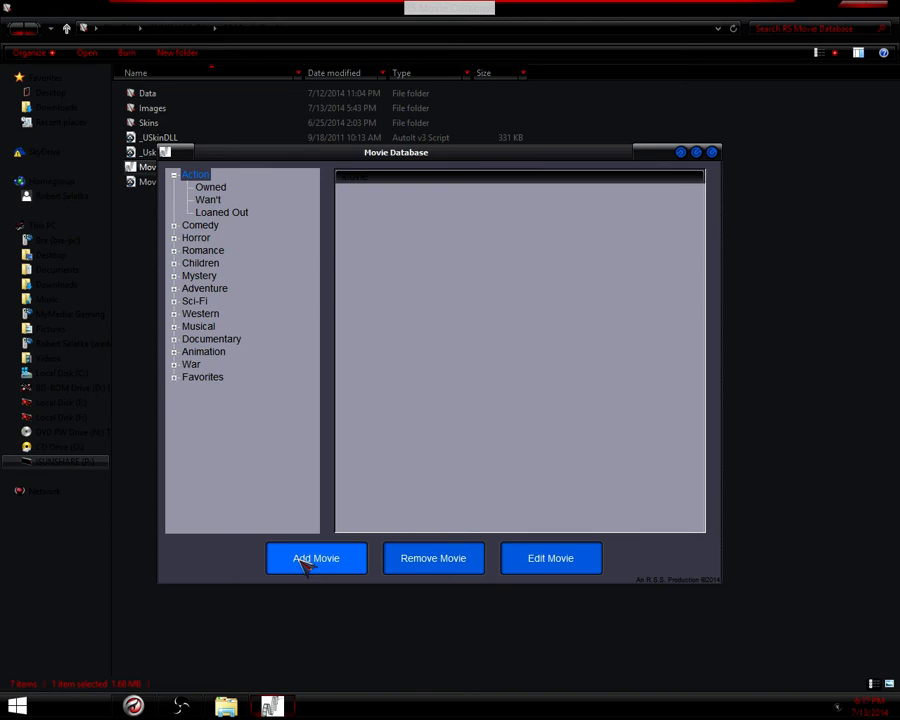
- Add Batman Begins as an owned Action favorite with description 'Bruce Wayne becomes Batman' and confirm saving
{"action": "left_click", "coordinate": [316, 558]}
{"action": "type", "text": "Batman Be"}
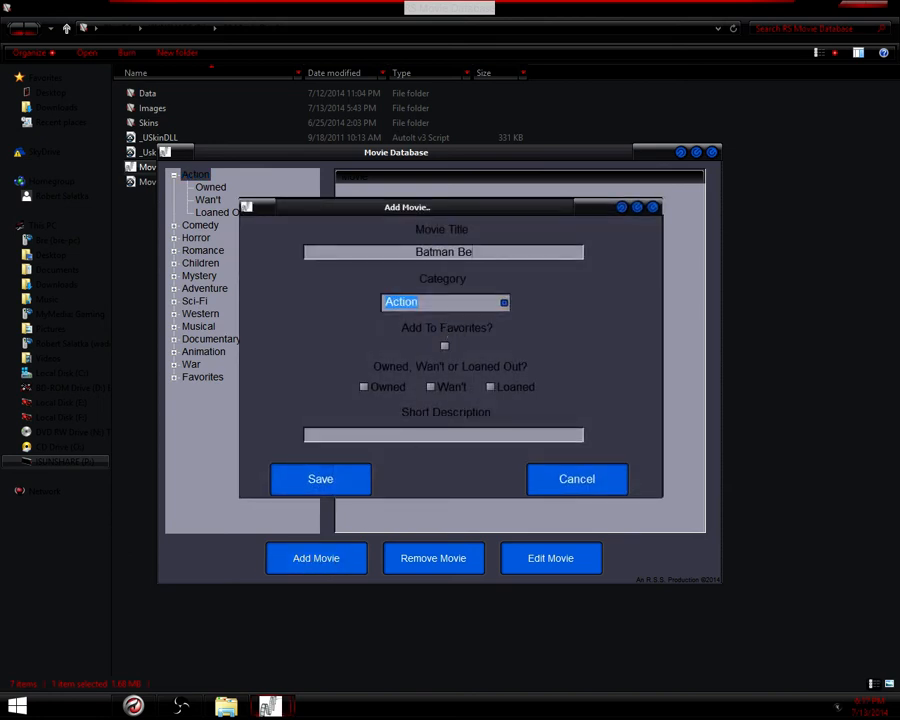
{"action": "left_click", "coordinate": [504, 302]}
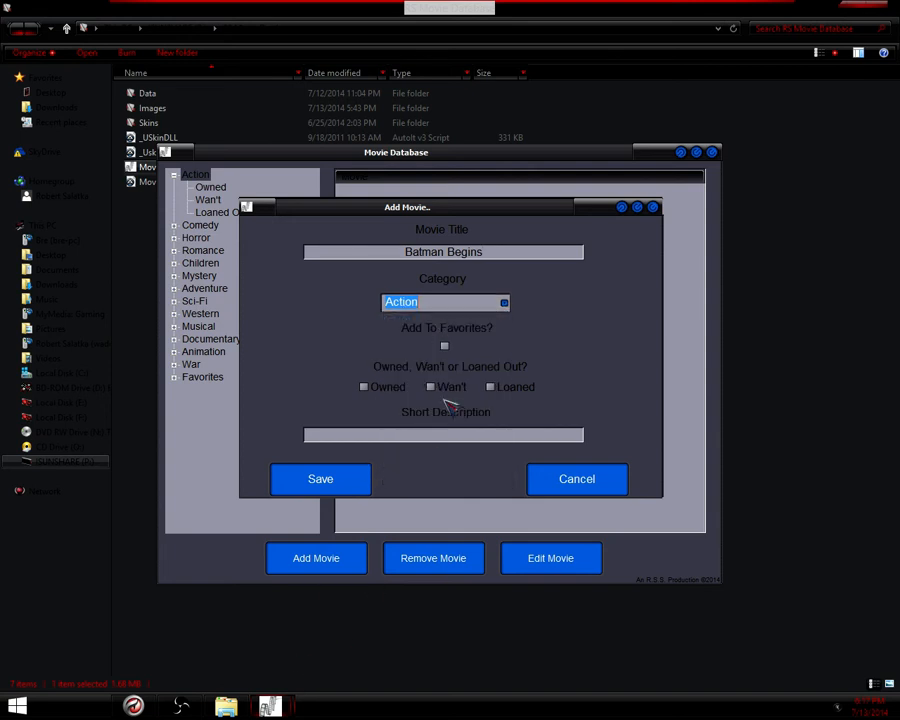
{"action": "left_click", "coordinate": [444, 344]}
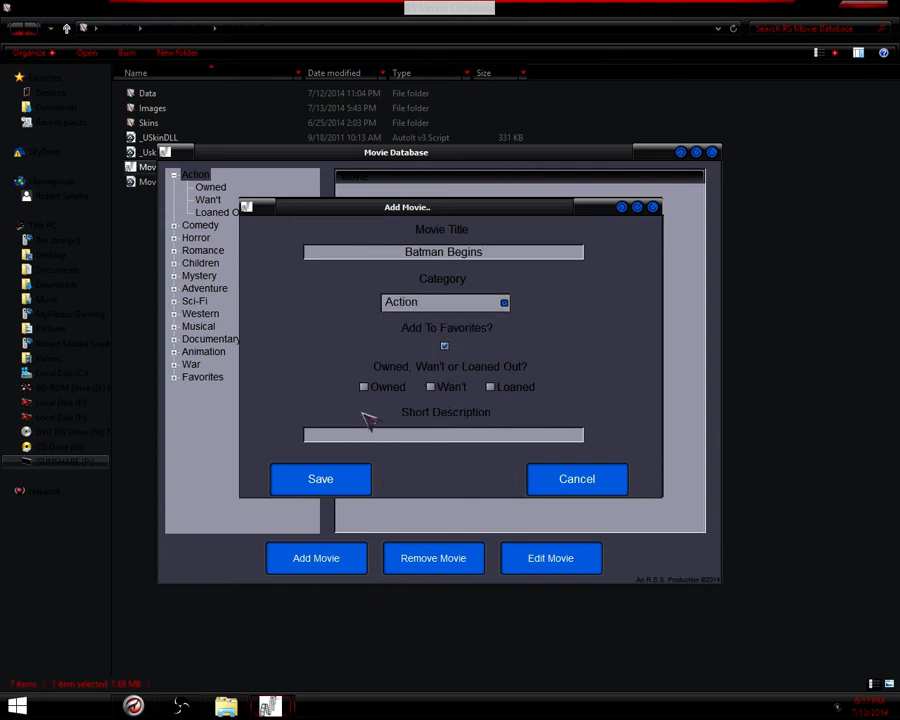
{"action": "left_click", "coordinate": [364, 388]}
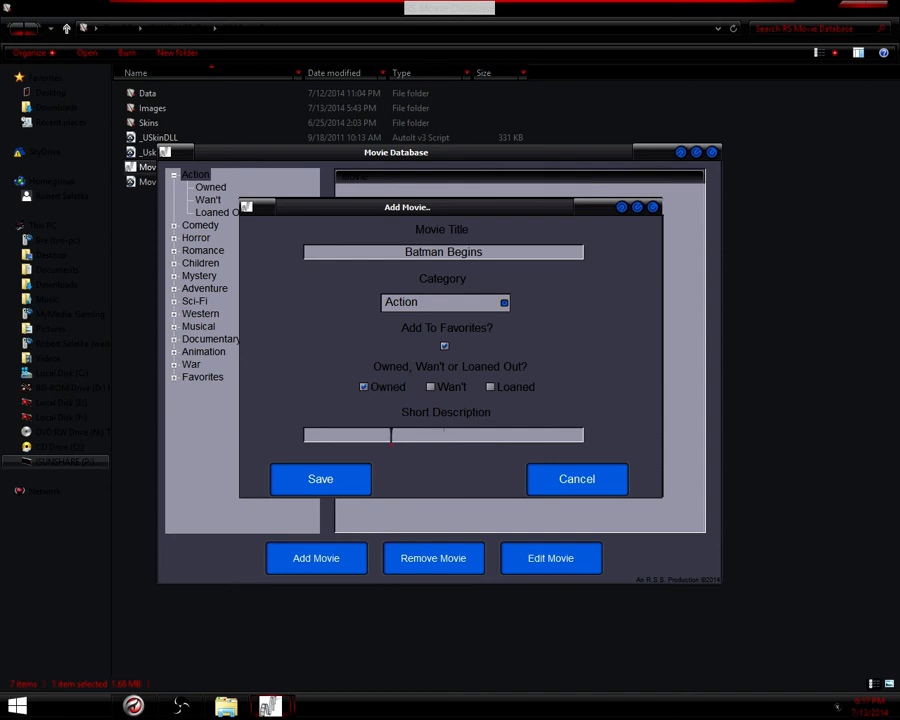
{"action": "type", "text": "B"}
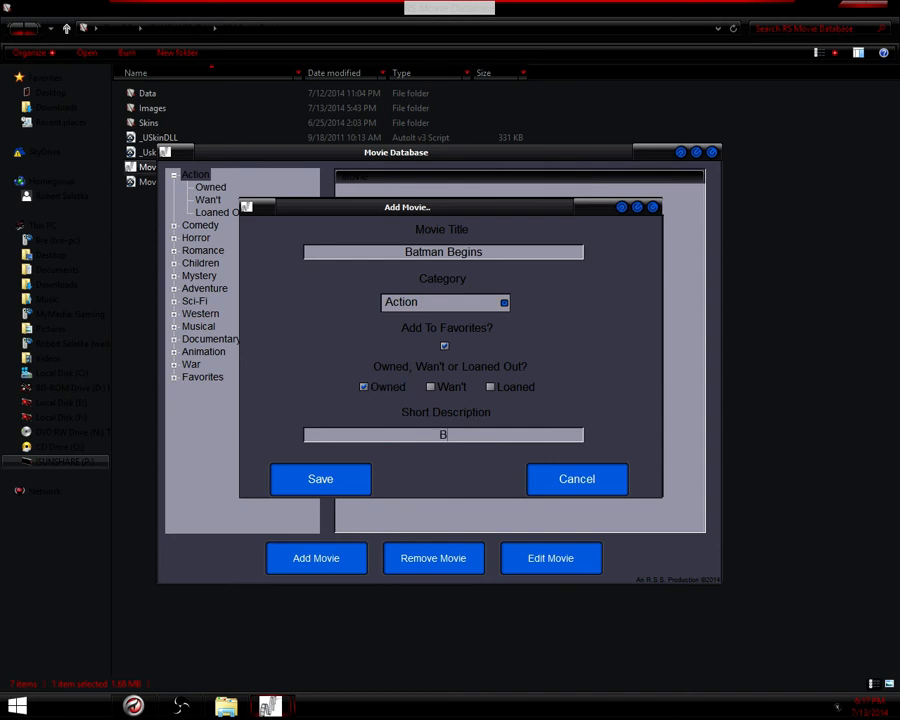
{"action": "type", "text": "ruce Wayne bcomes Batma"}
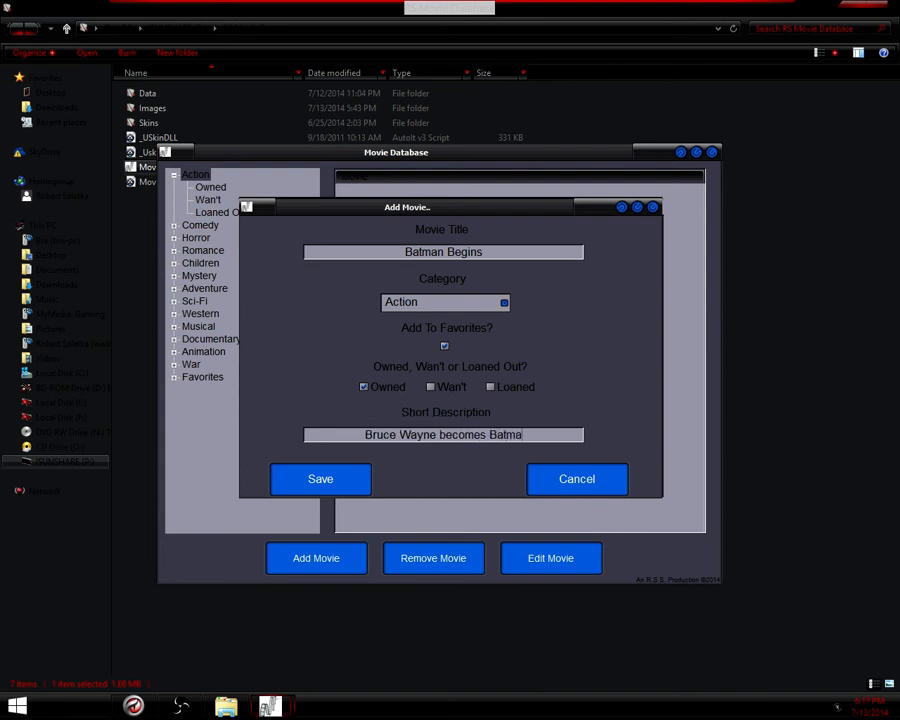
{"action": "left_click", "coordinate": [320, 480]}
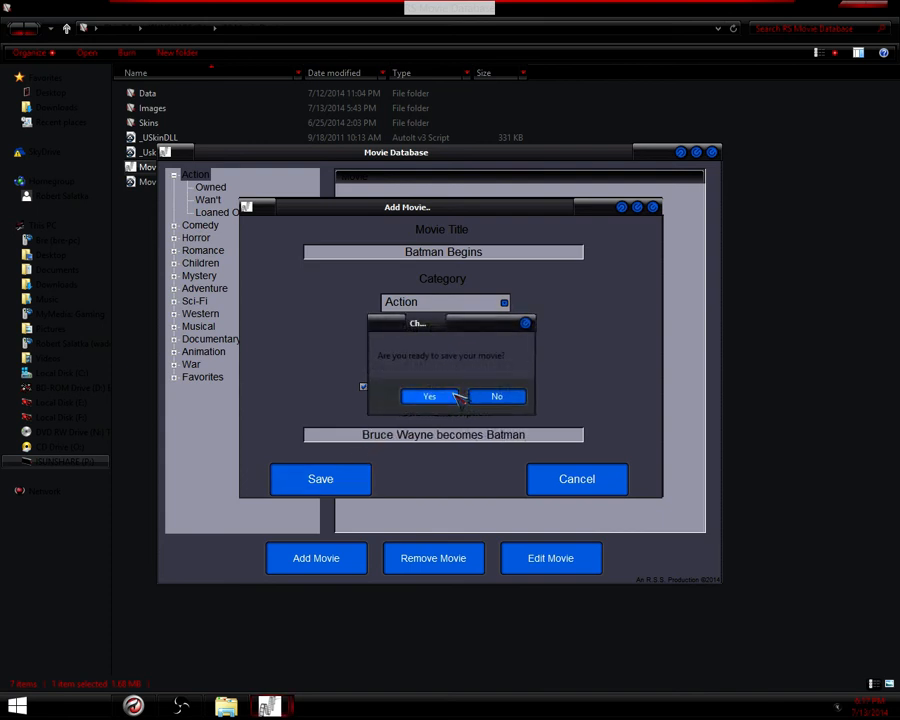
{"action": "left_click", "coordinate": [428, 396]}
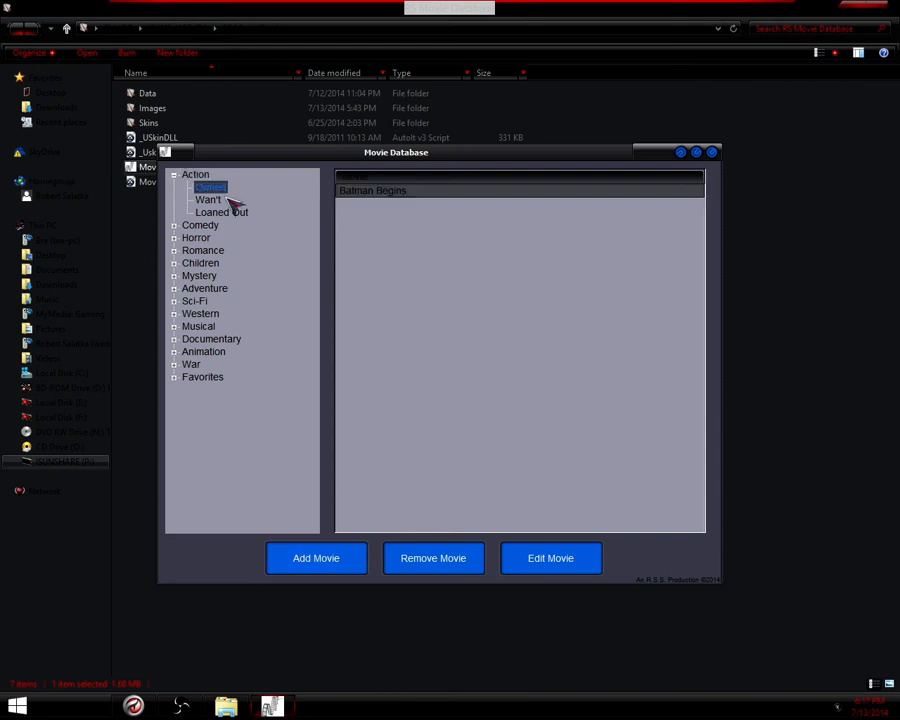
{"action": "mouse_move", "coordinate": [404, 516]}
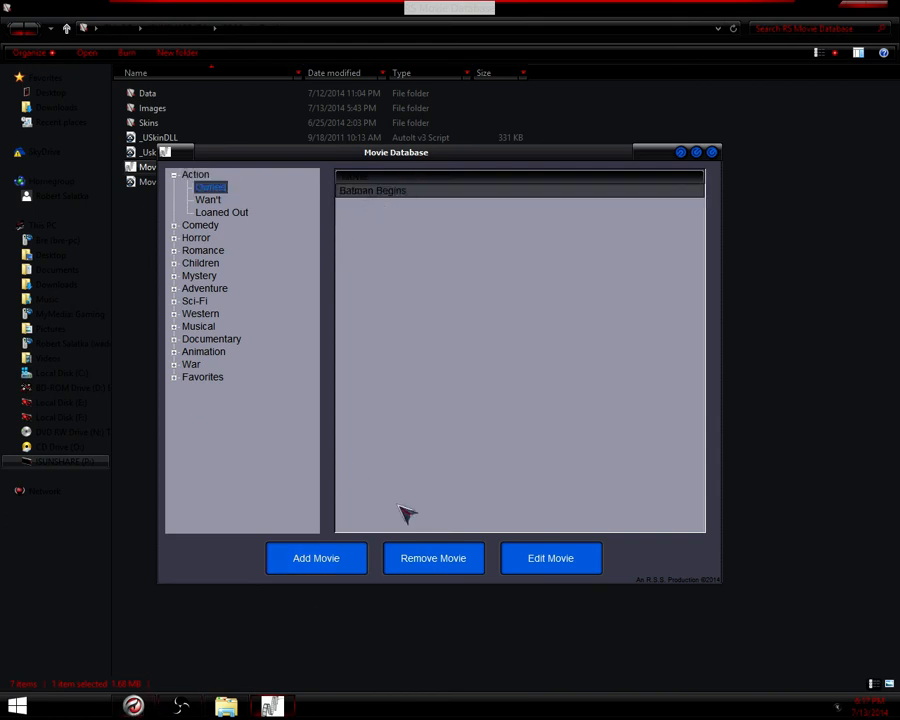
- Add 300 with description 'Battle' as an owned Action favorite and show the owned Action list
{"action": "left_click", "coordinate": [316, 558]}
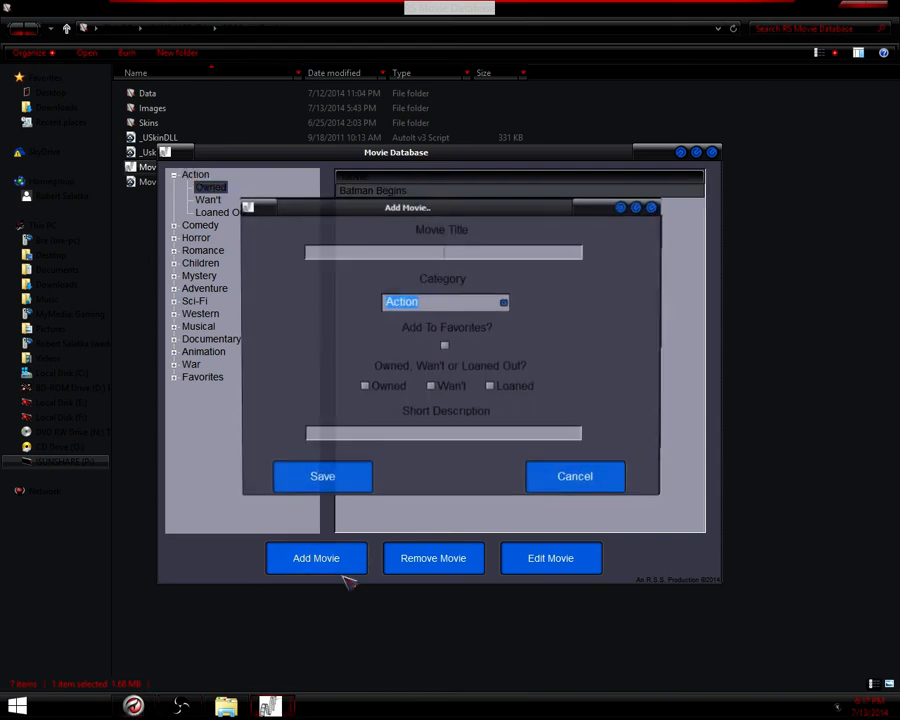
{"action": "type", "text": "300"}
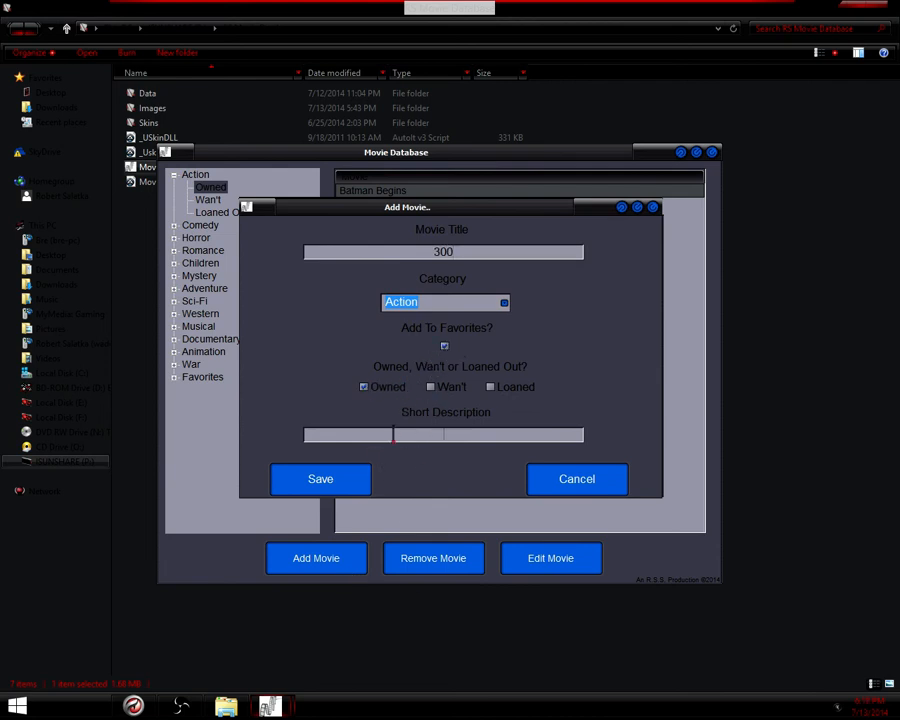
{"action": "type", "text": "Battle of Sparta"}
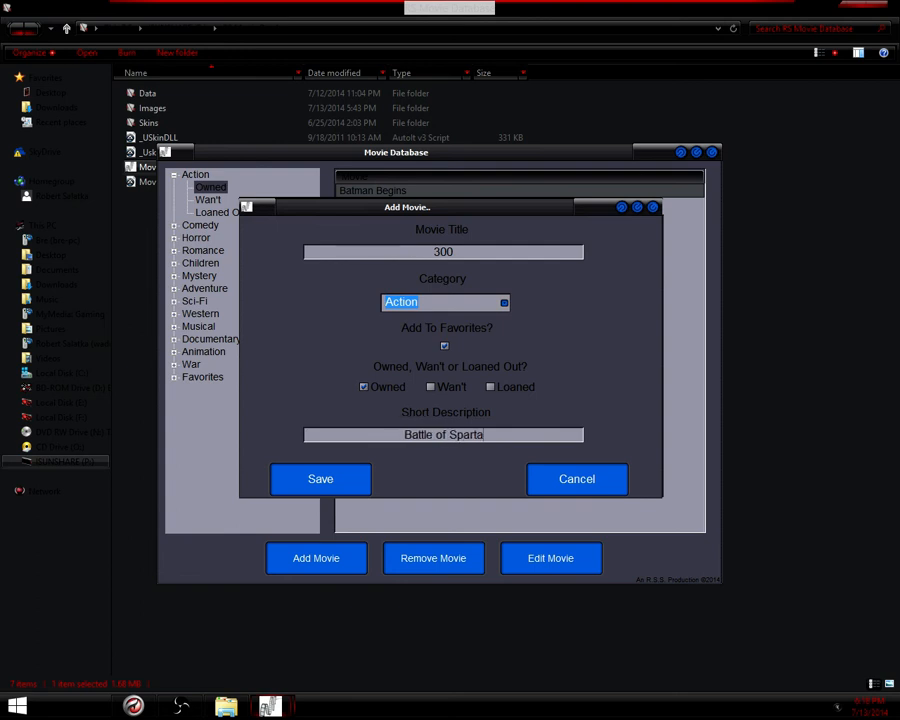
{"action": "left_click", "coordinate": [320, 480]}
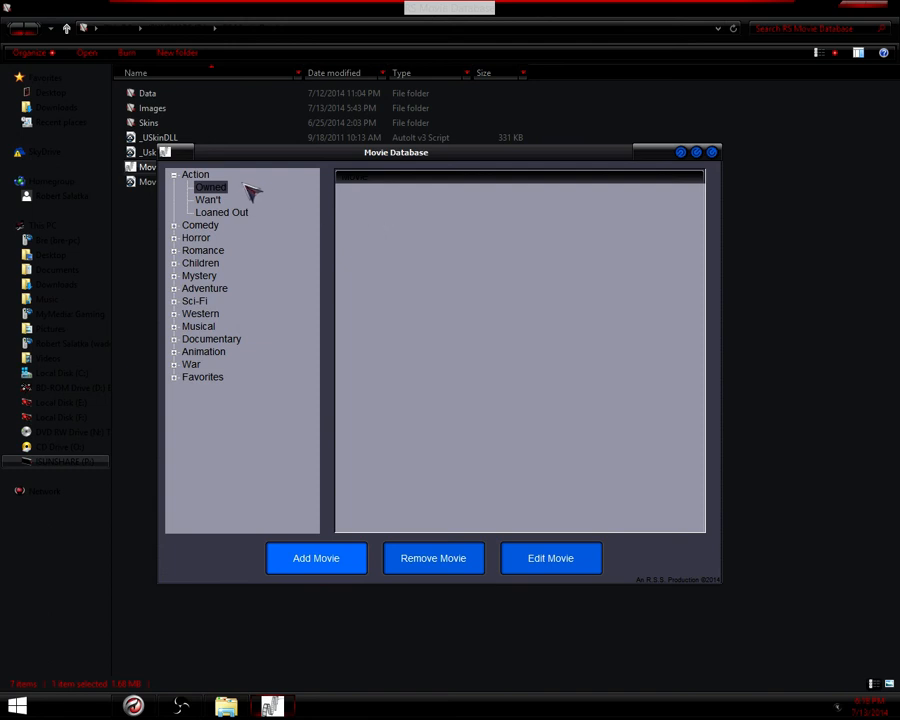
{"action": "left_click", "coordinate": [210, 188]}
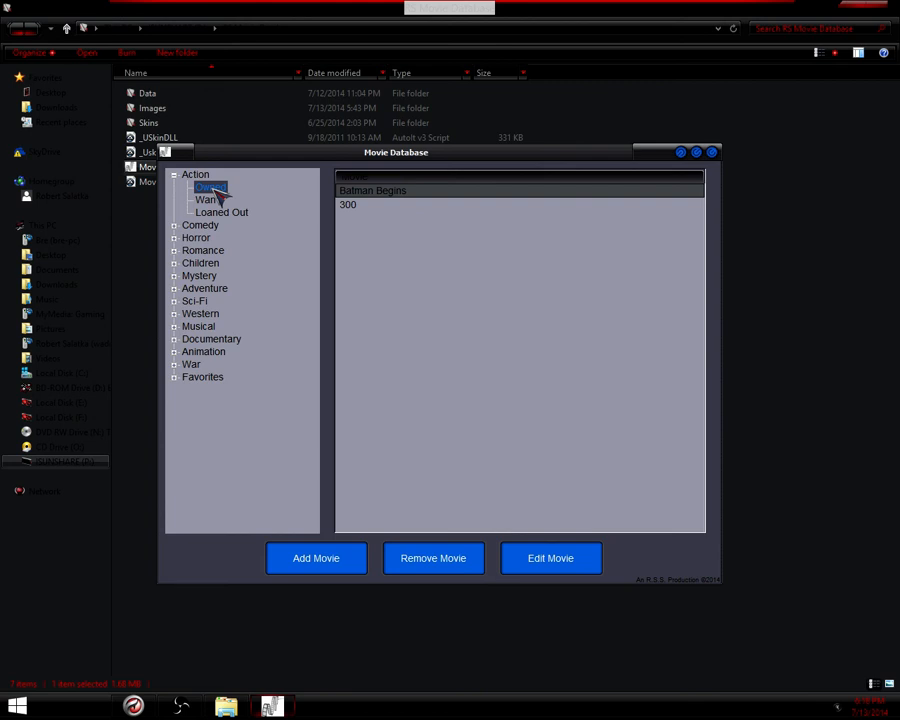
- Select Batman Begins in the owned Action list and expand the Favorites category
{"action": "left_click", "coordinate": [348, 204]}
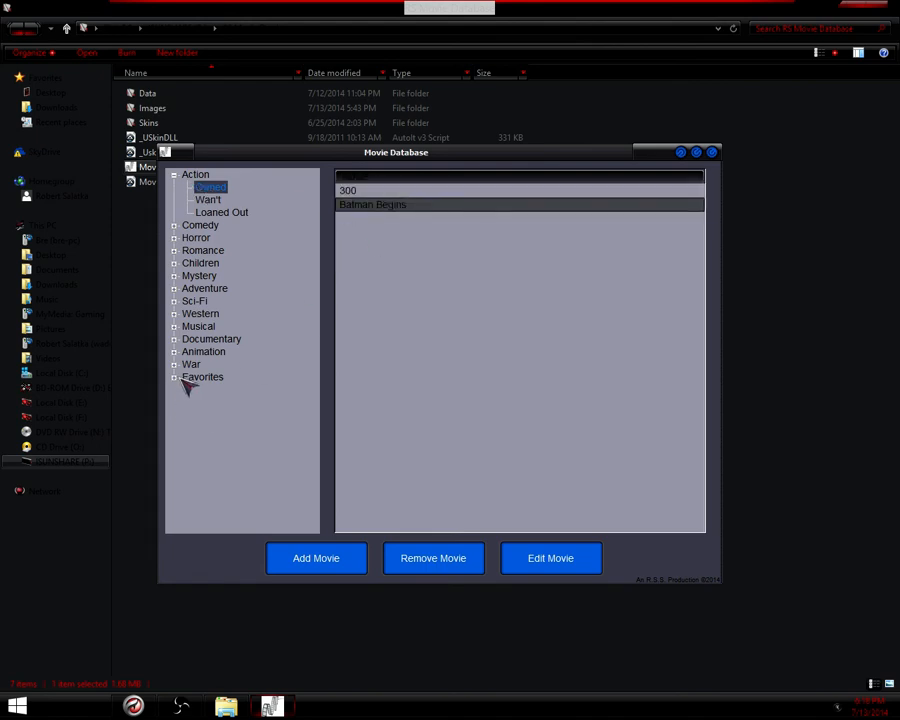
{"action": "left_click", "coordinate": [176, 376]}
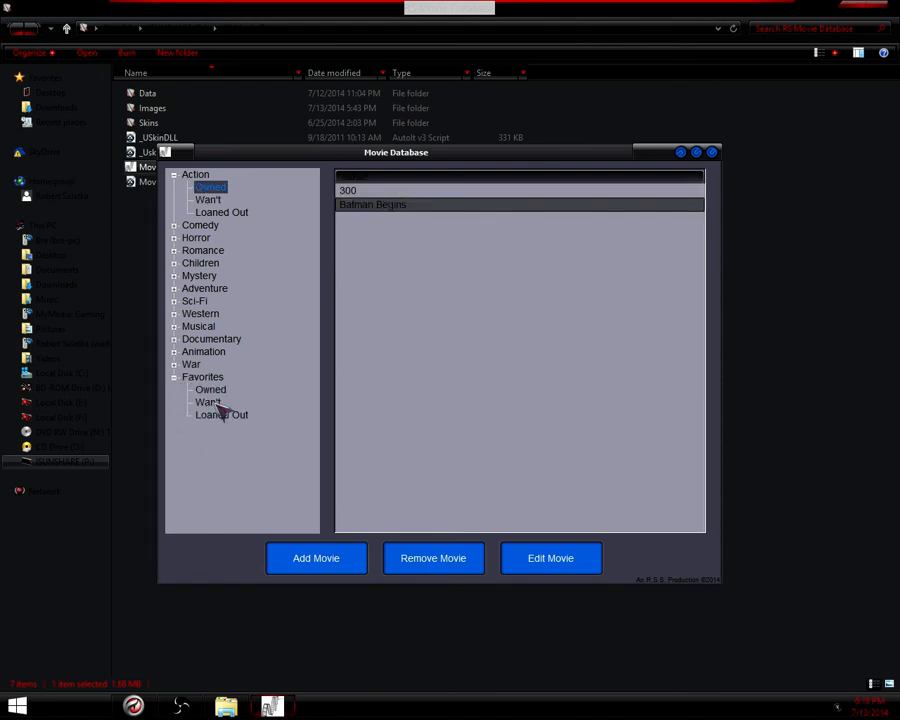
{"action": "mouse_move", "coordinate": [552, 542]}
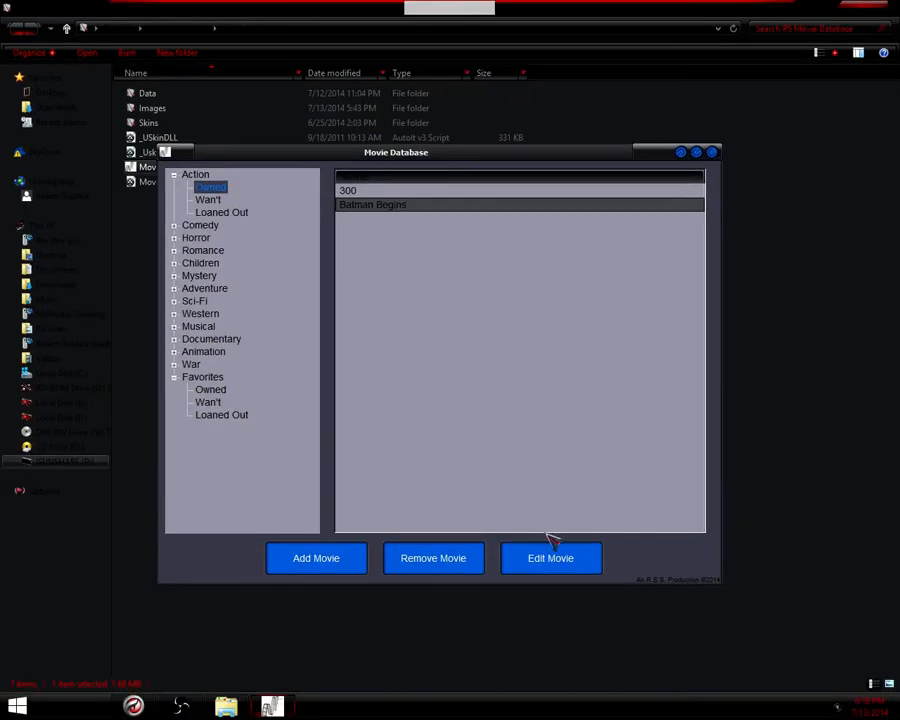
- Review Batman Begins' details without changes, then select 300 in the owned Favorites list
{"action": "left_click", "coordinate": [550, 556]}
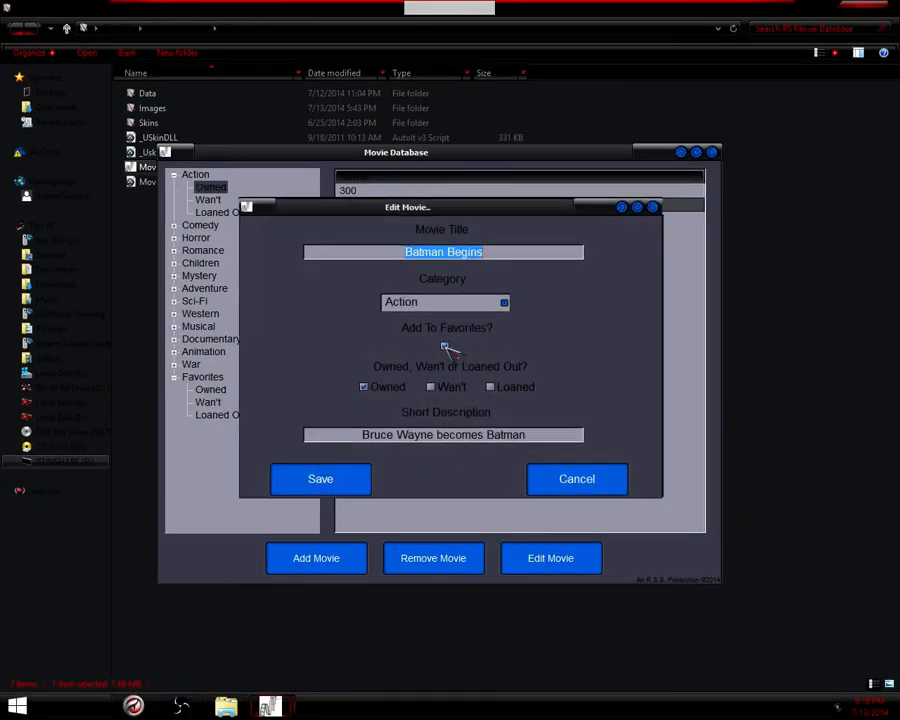
{"action": "left_click", "coordinate": [320, 480]}
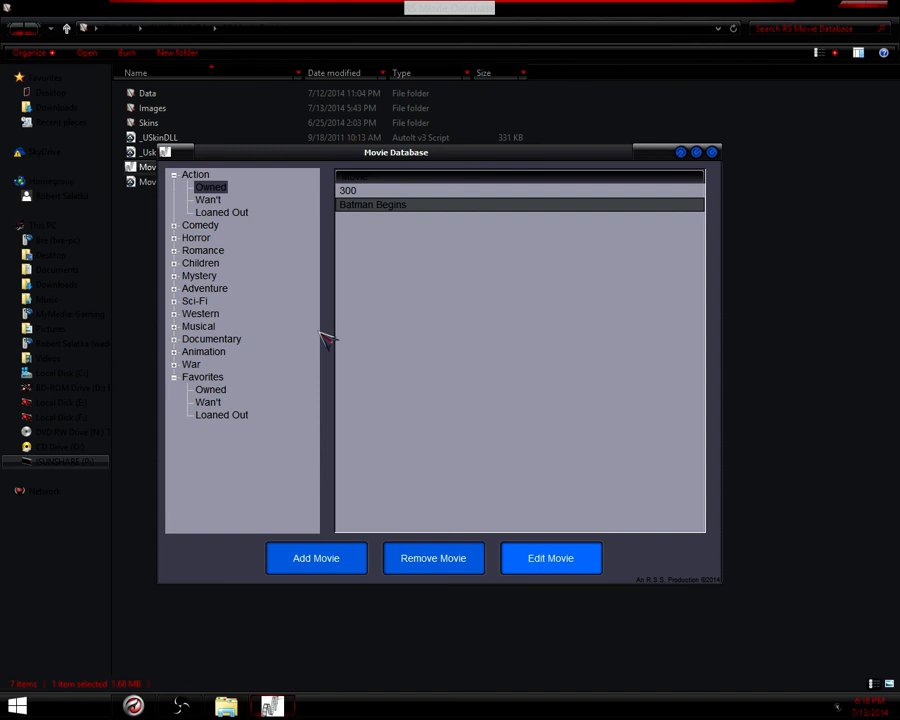
{"action": "left_click", "coordinate": [210, 388]}
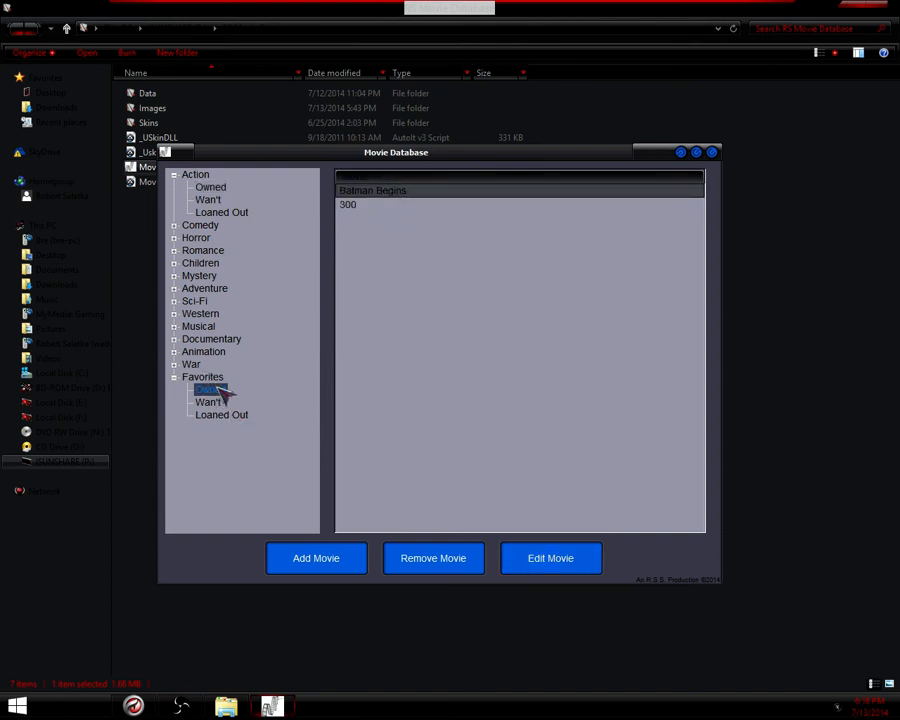
{"action": "left_click", "coordinate": [208, 388]}
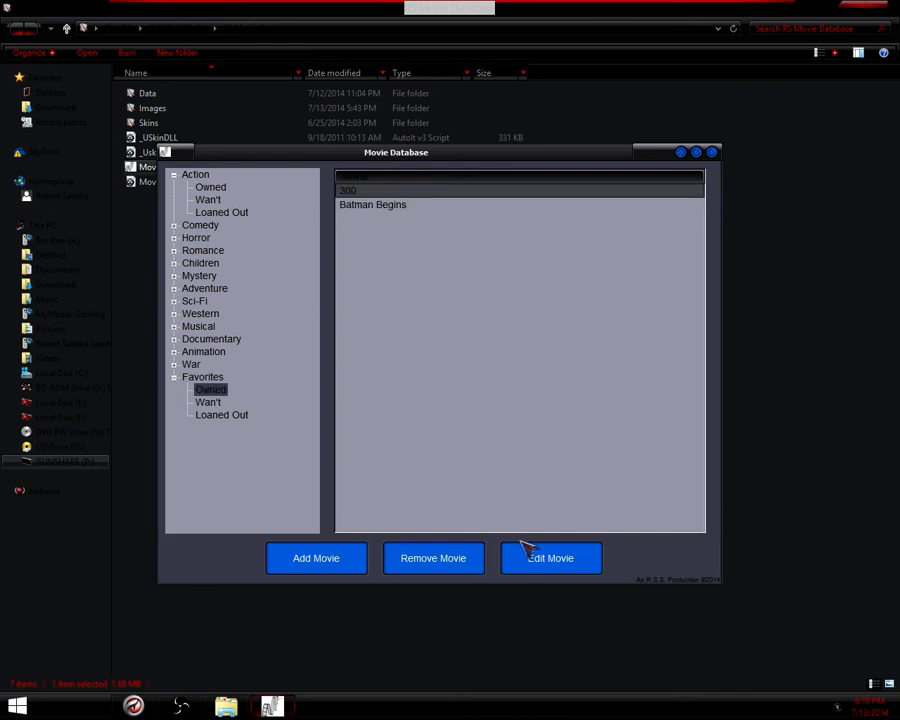
- Review 300's details without changes, then decline its removal to keep it
{"action": "left_click", "coordinate": [550, 556]}
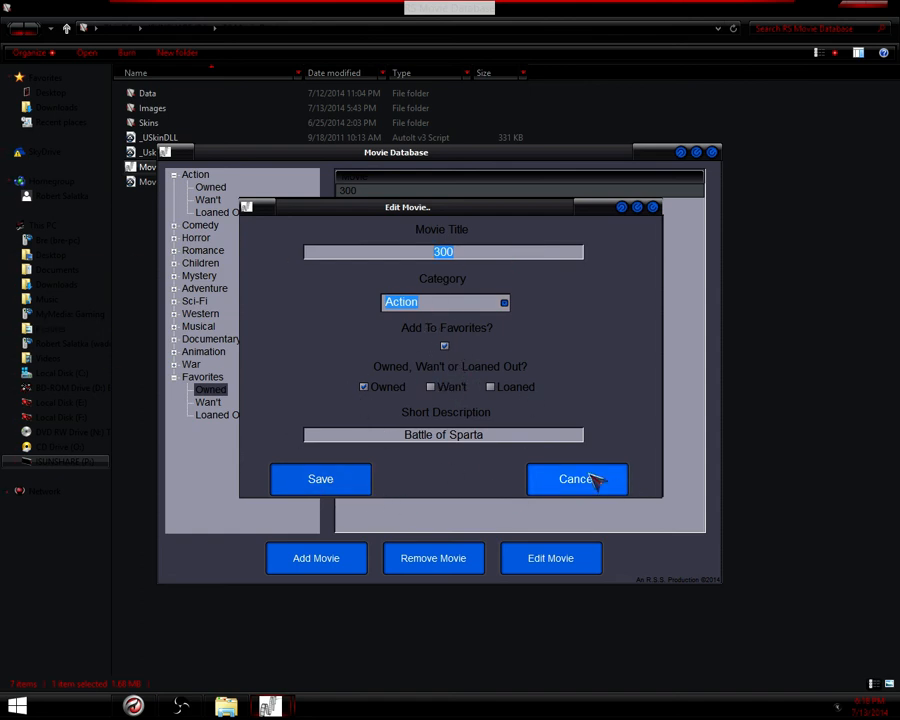
{"action": "left_click", "coordinate": [576, 480]}
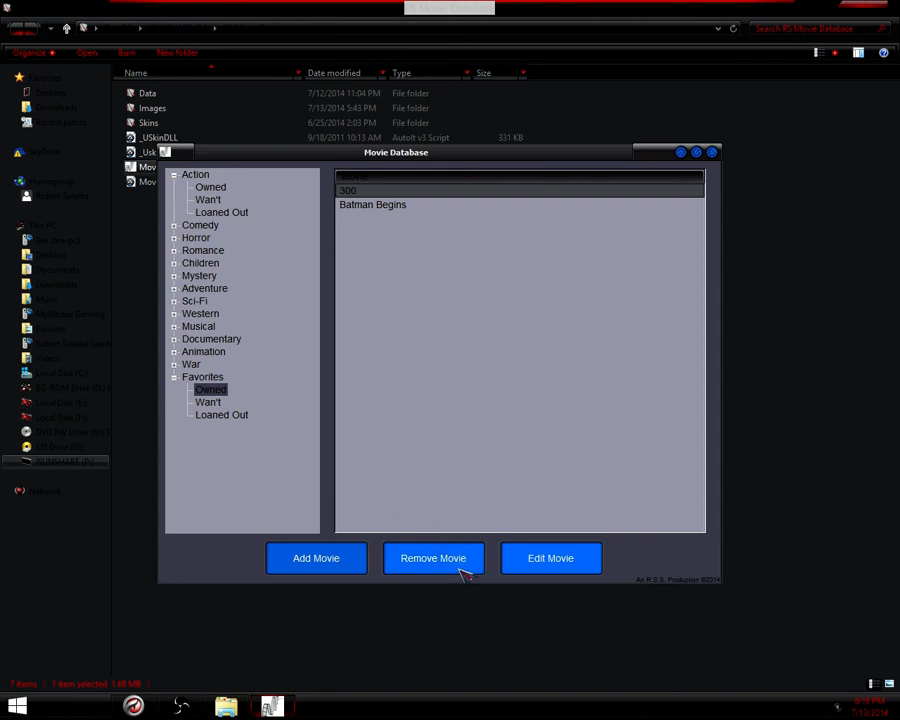
{"action": "left_click", "coordinate": [432, 558]}
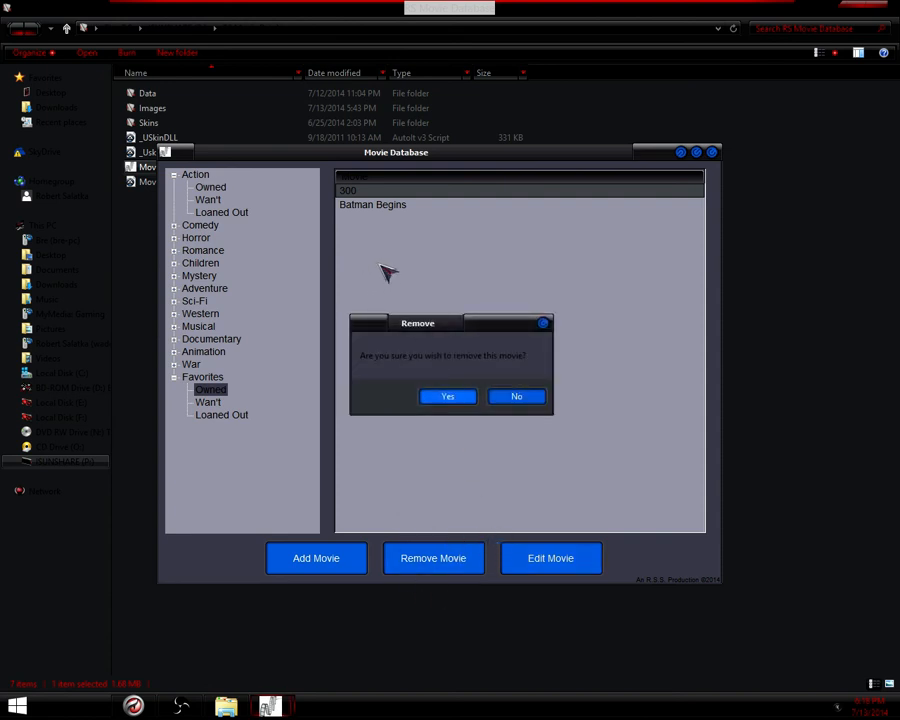
{"action": "mouse_move", "coordinate": [356, 192]}
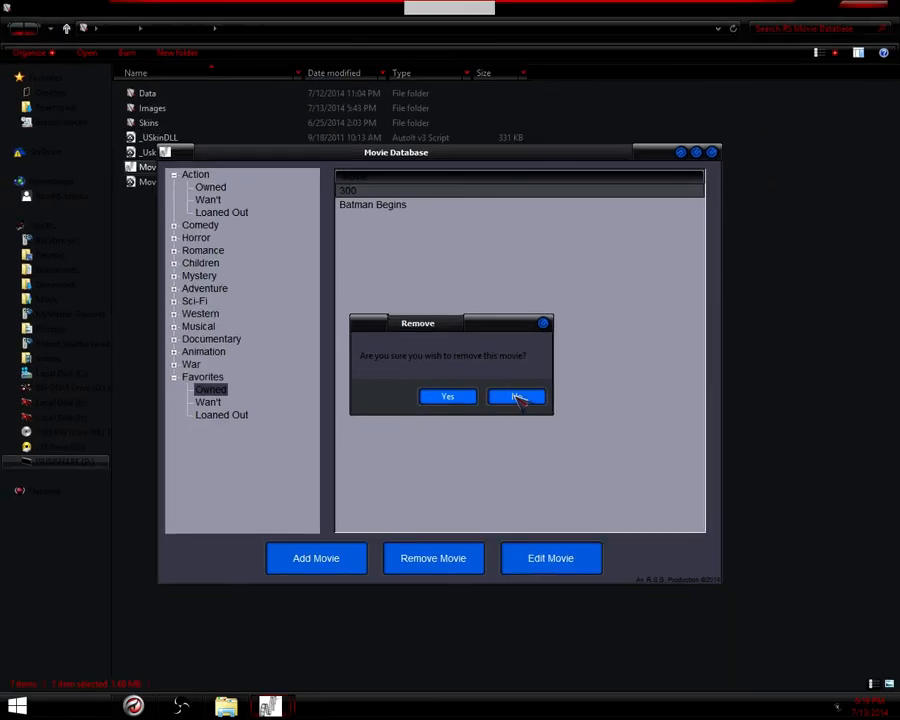
{"action": "left_click", "coordinate": [516, 396]}
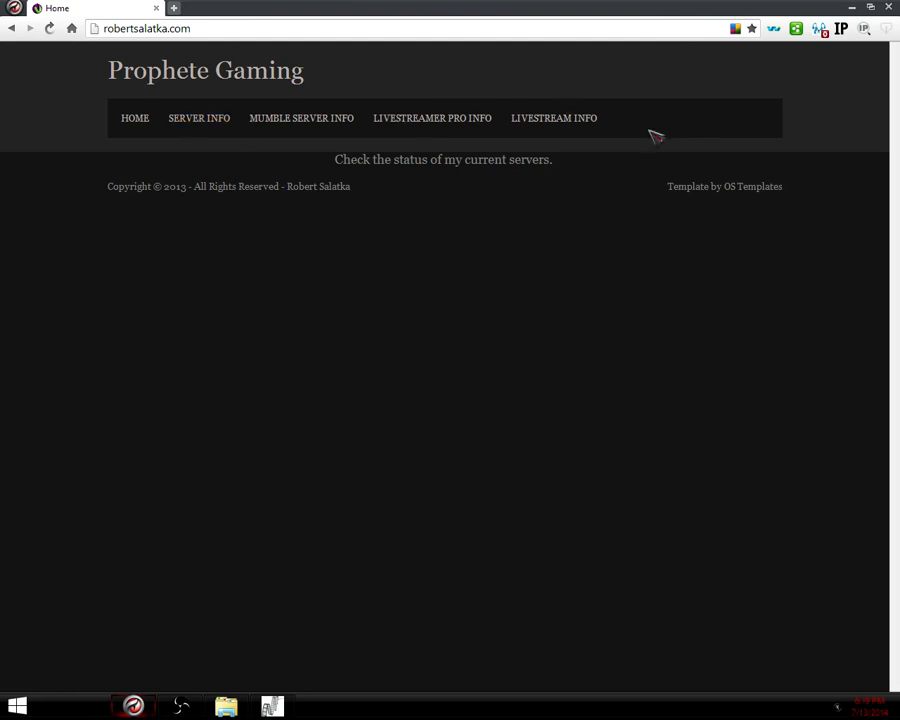
{"action": "mouse_move", "coordinate": [718, 152]}
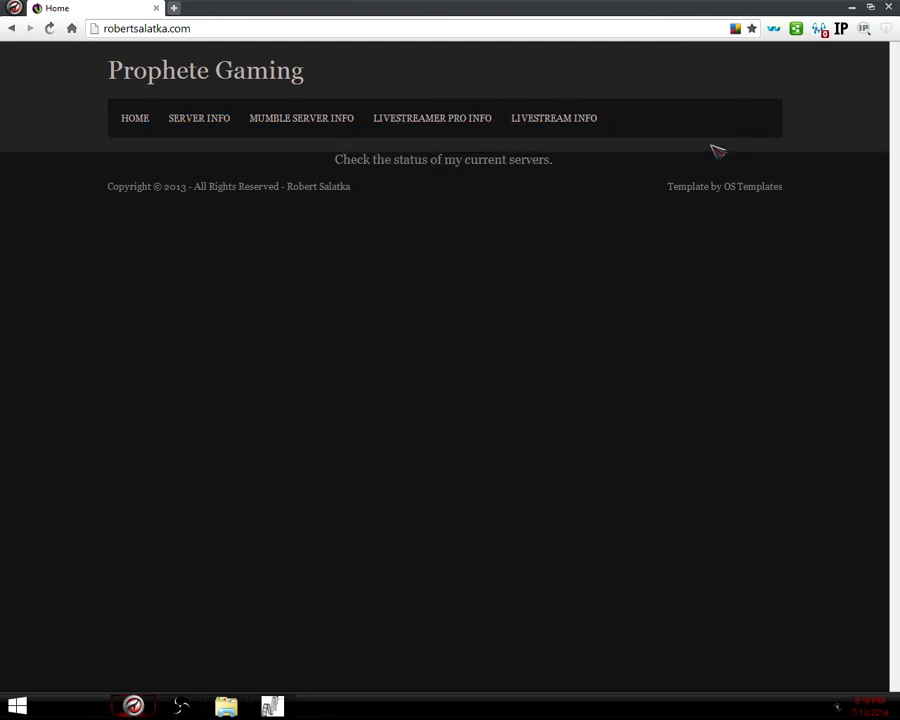
{"action": "mouse_move", "coordinate": [662, 164]}
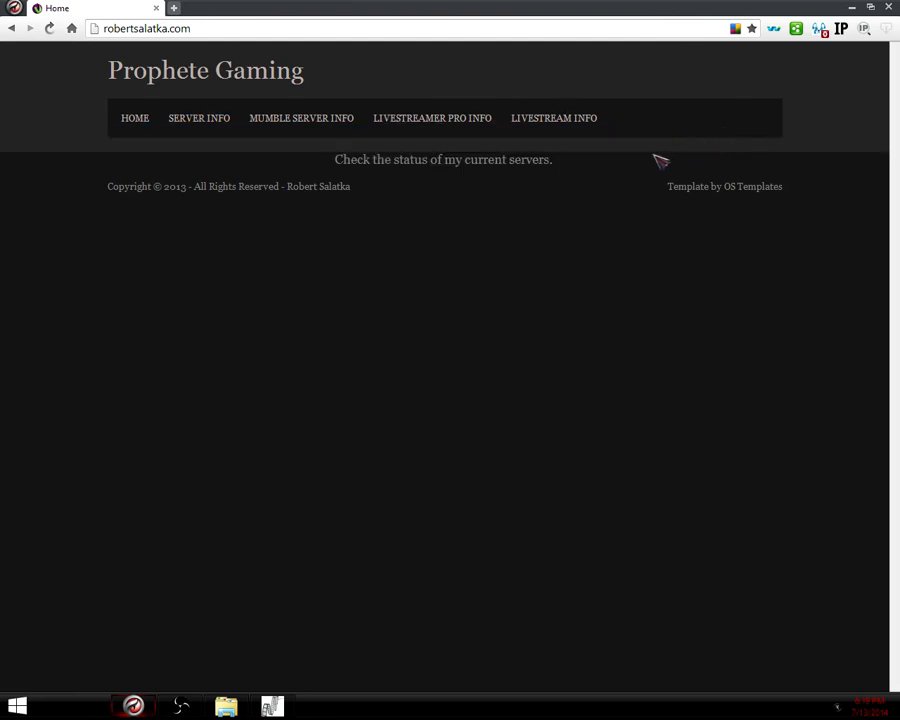